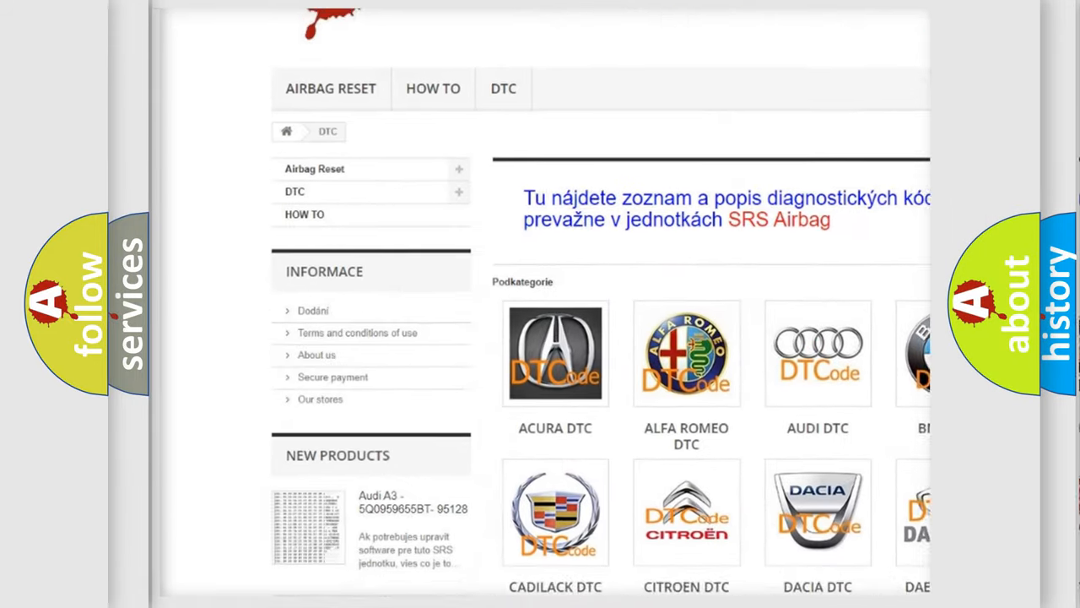
pyautogui.scroll(-3)
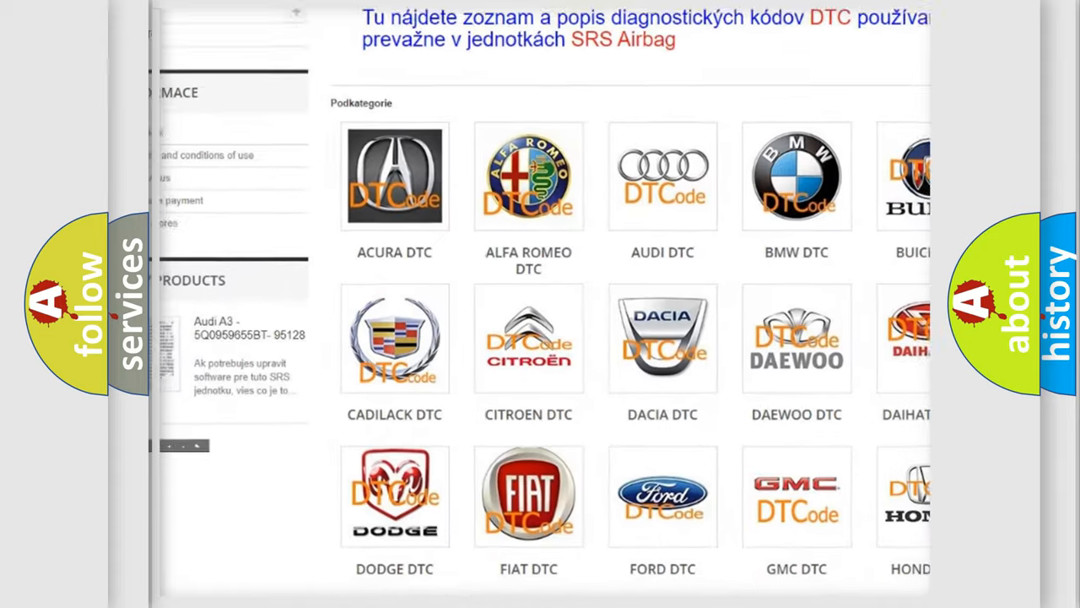
pyautogui.scroll(-3)
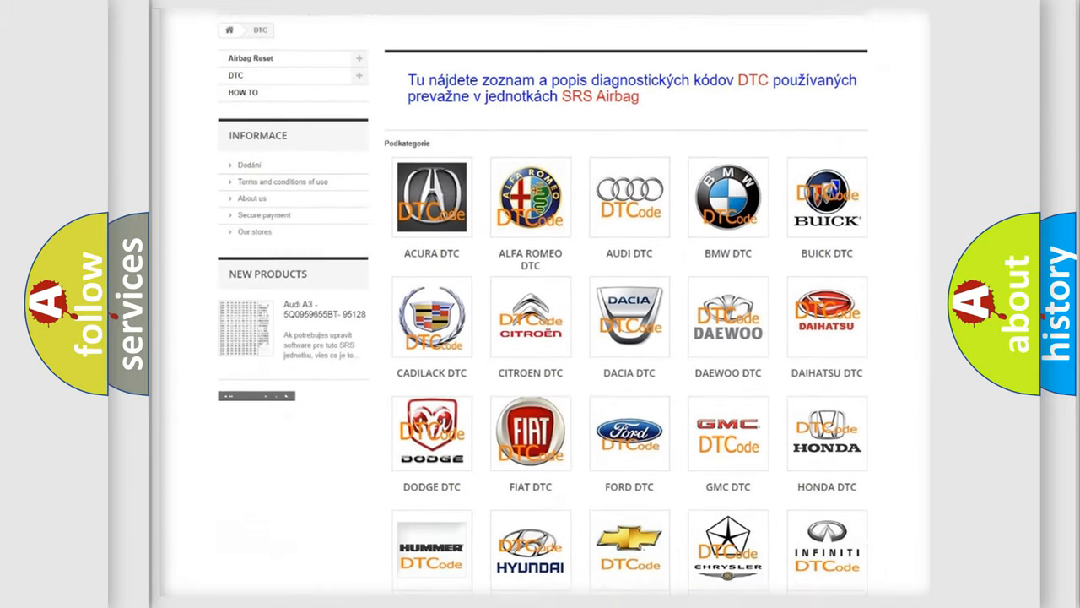
pyautogui.scroll(-3)
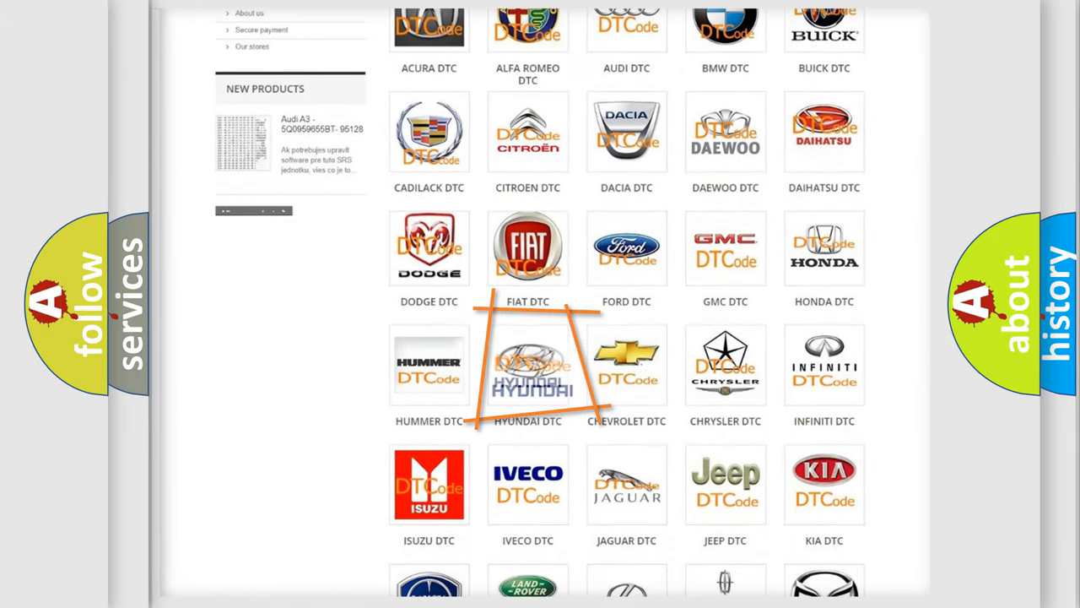